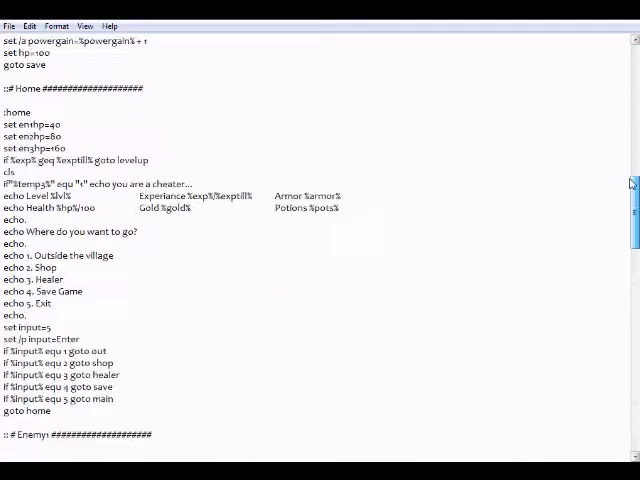
# Scroll through the batch RPG script in Notepad before launching it to the welcome menu.
pyautogui.scroll(-3)
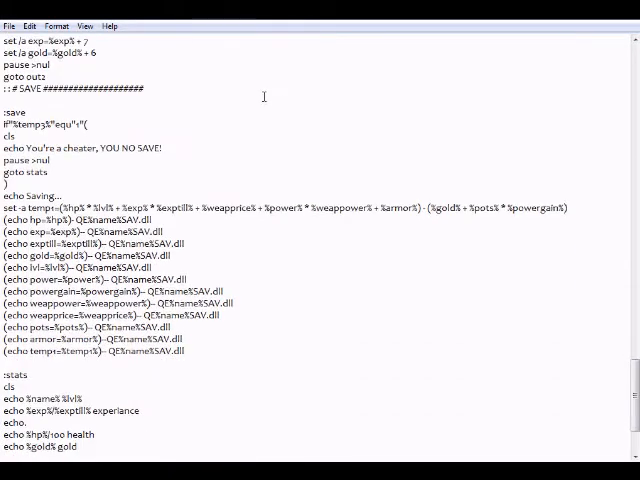
pyautogui.scroll(-3)
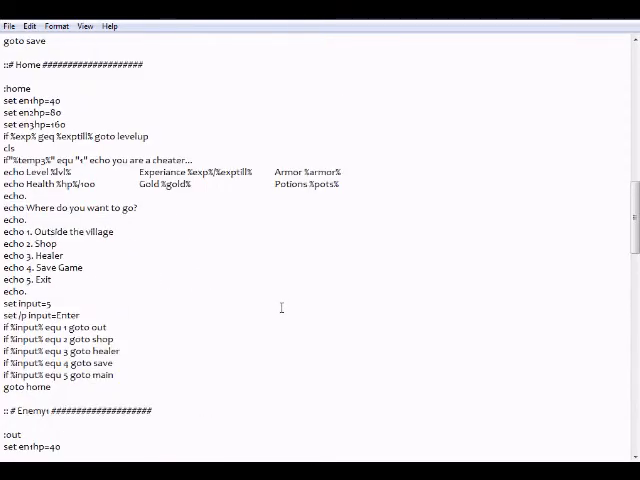
pyautogui.scroll(3)
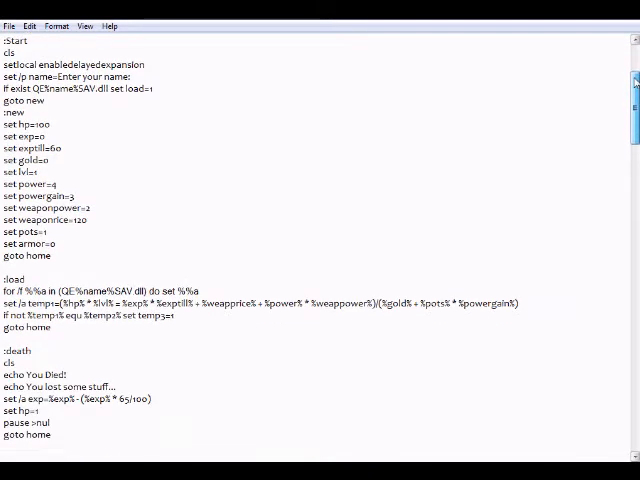
pyautogui.scroll(-3)
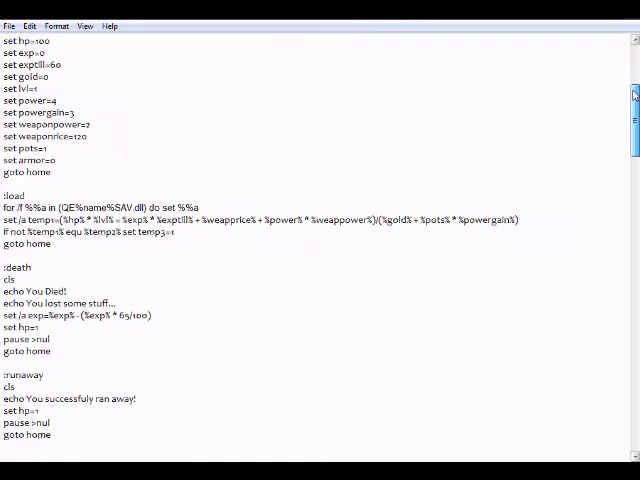
pyautogui.scroll(-3)
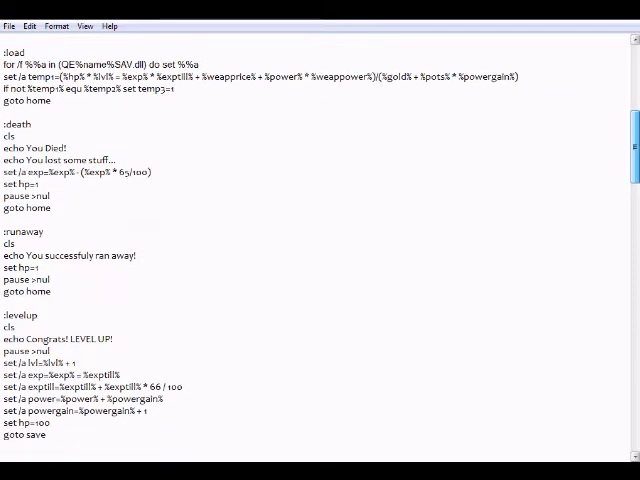
pyautogui.scroll(-3)
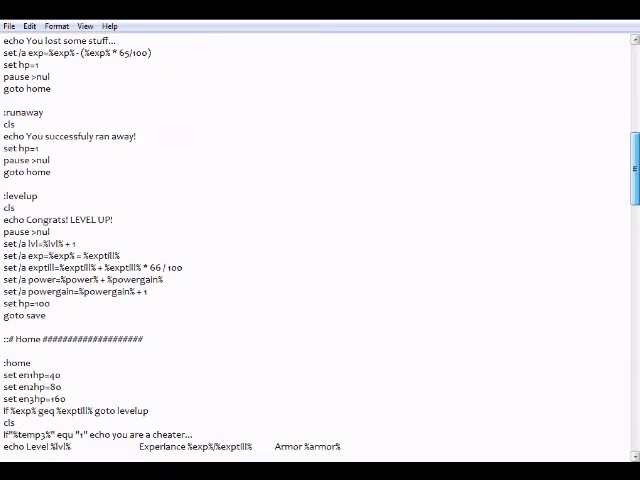
pyautogui.scroll(-3)
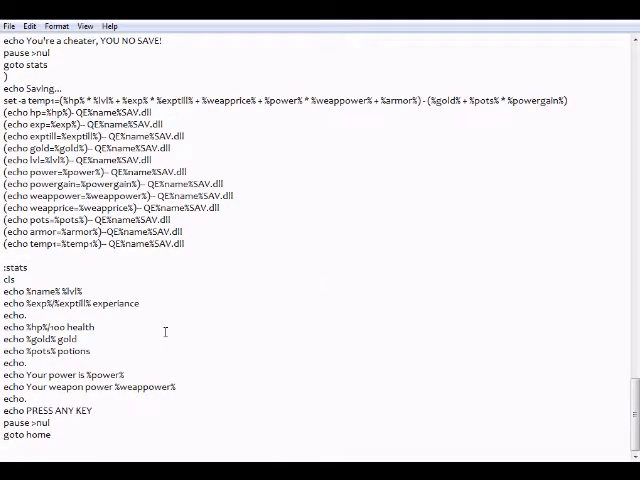
pyautogui.moveTo(200, 322)
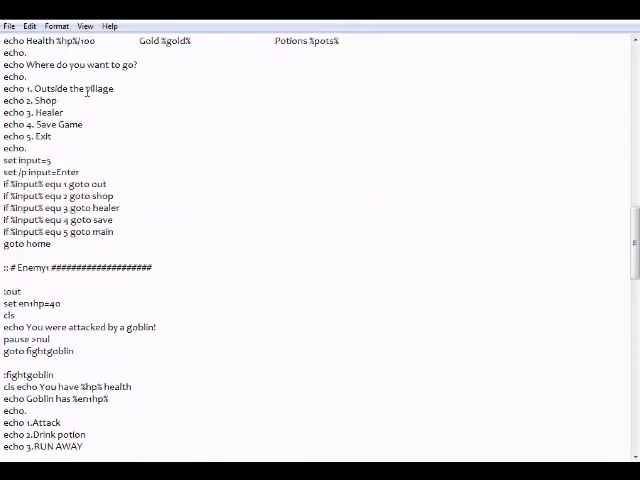
pyautogui.scroll(3)
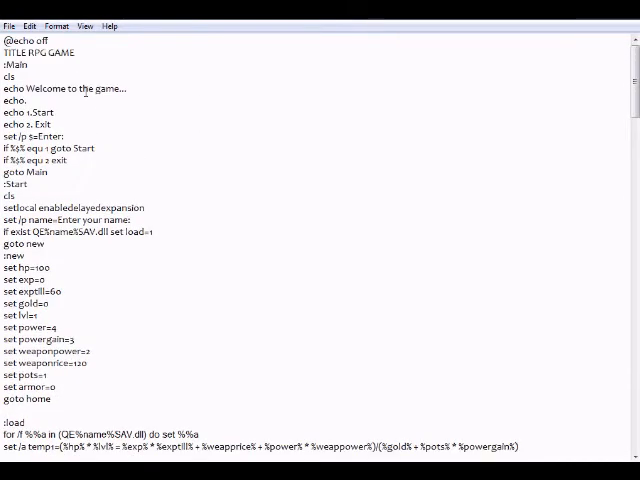
pyautogui.moveTo(590, 104)
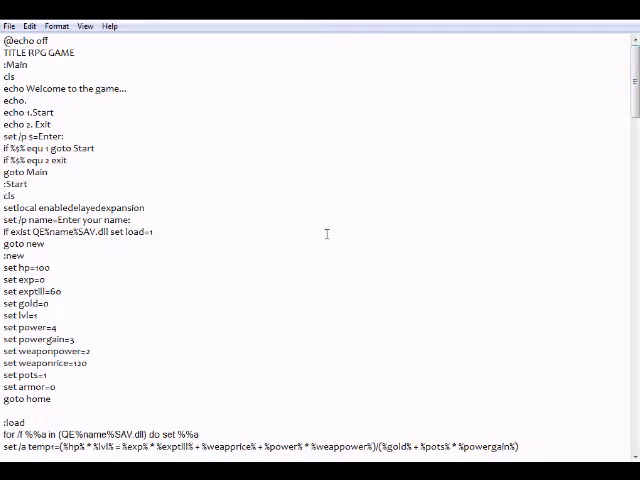
pyautogui.moveTo(330, 210)
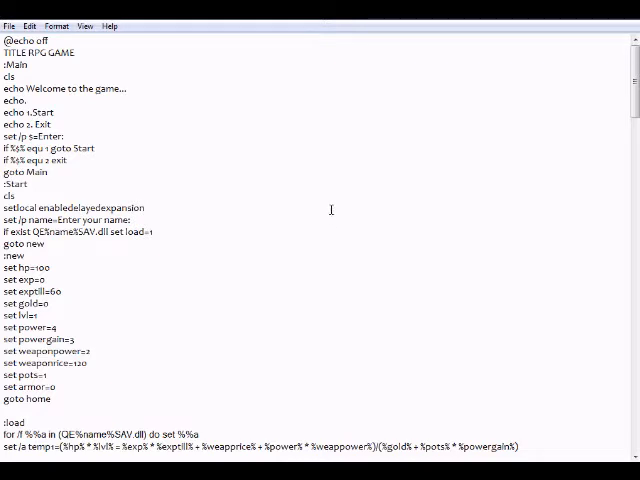
pyautogui.moveTo(514, 180)
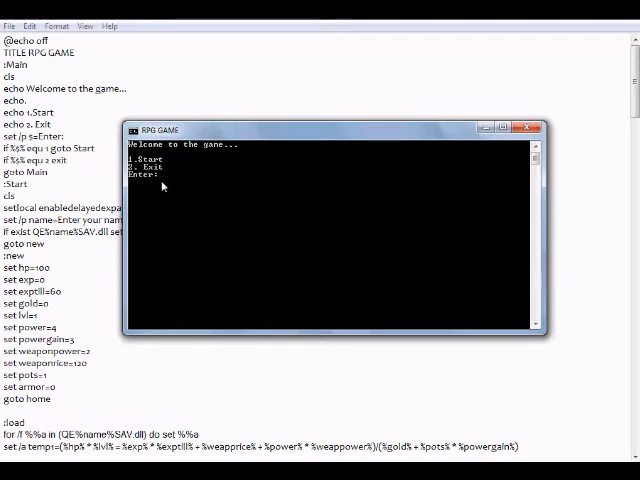
pyautogui.moveTo(190, 216)
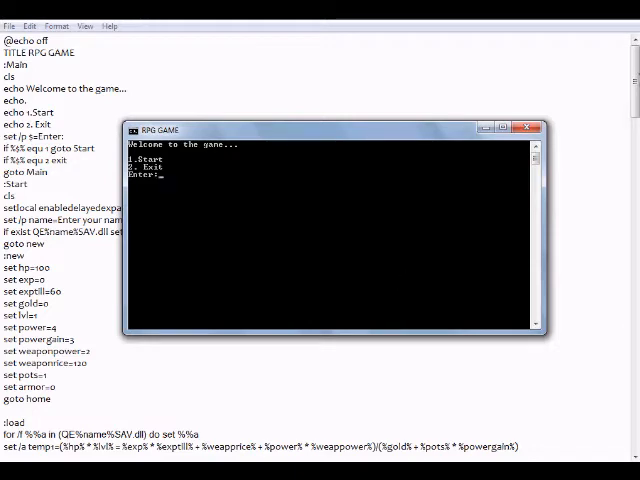
# Close the running RPG GAME console window, leaving the script in Notepad.
pyautogui.click(540, 128)
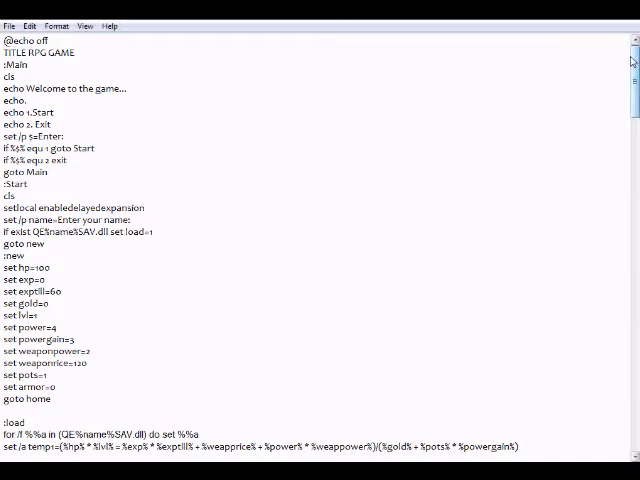
# Scroll through the save, stats and goblin-fight code, then back toward the top.
pyautogui.scroll(-3)
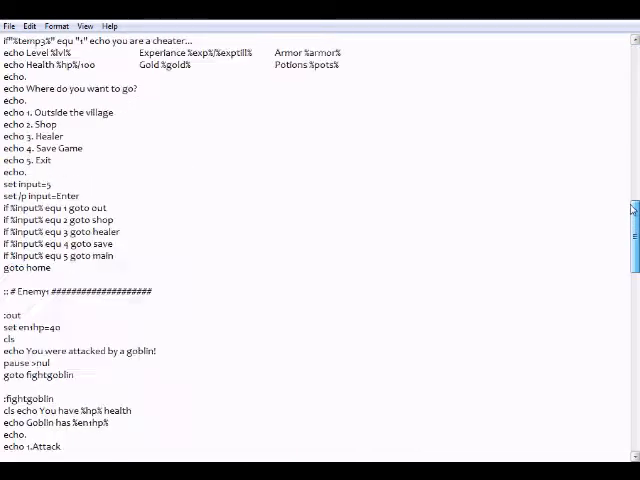
pyautogui.scroll(-3)
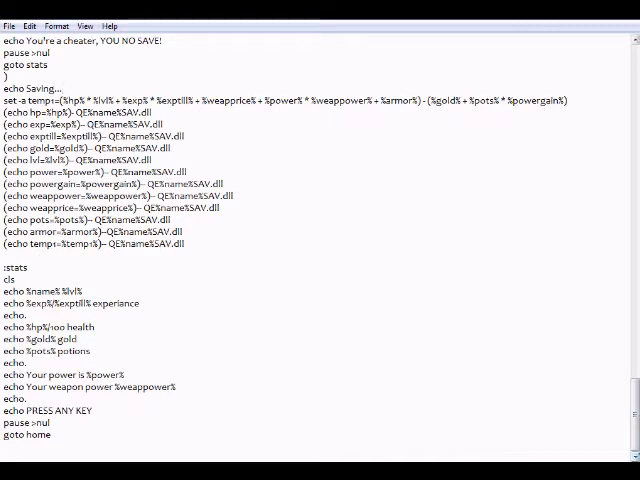
pyautogui.scroll(-3)
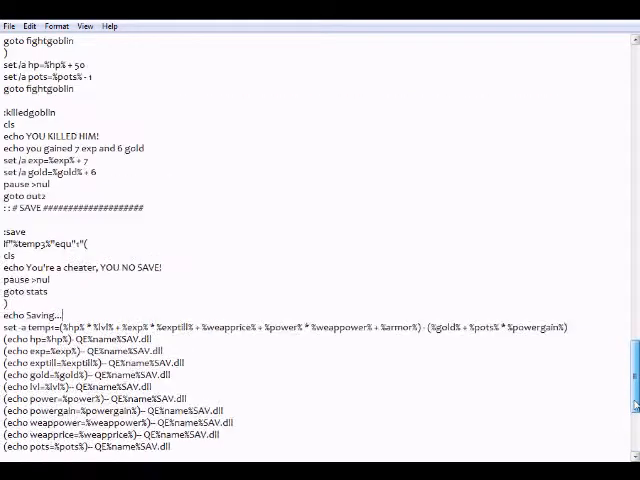
pyautogui.scroll(3)
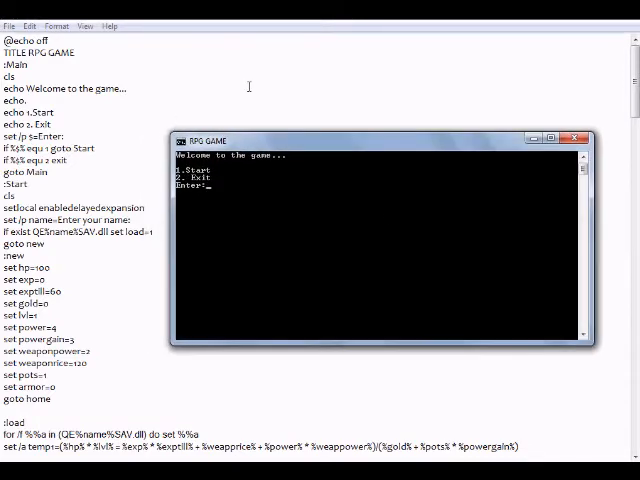
# Choose 1 to start a new game and name the character 'rex', reaching the village menu.
pyautogui.write('1')
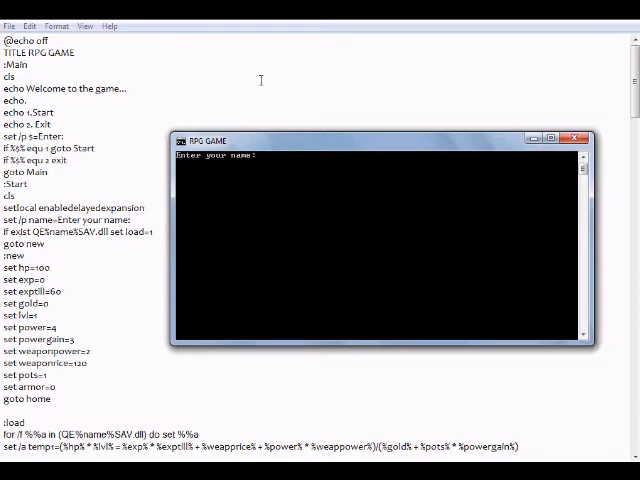
pyautogui.write('rex')
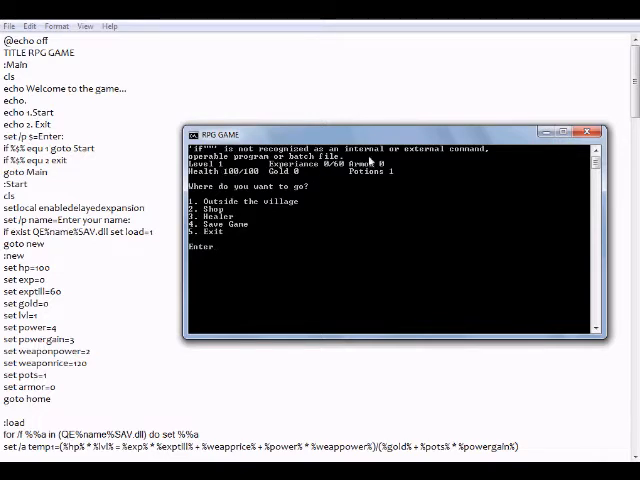
pyautogui.moveTo(376, 180)
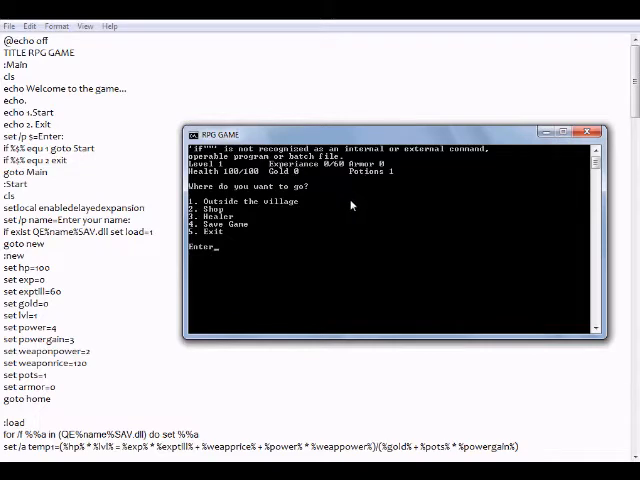
pyautogui.moveTo(196, 210)
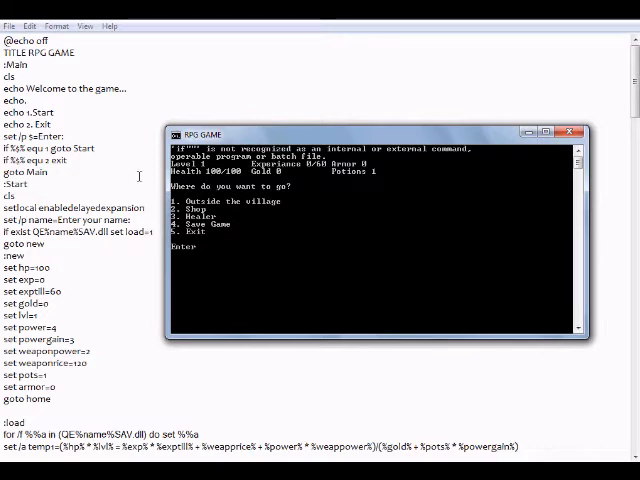
pyautogui.moveTo(264, 118)
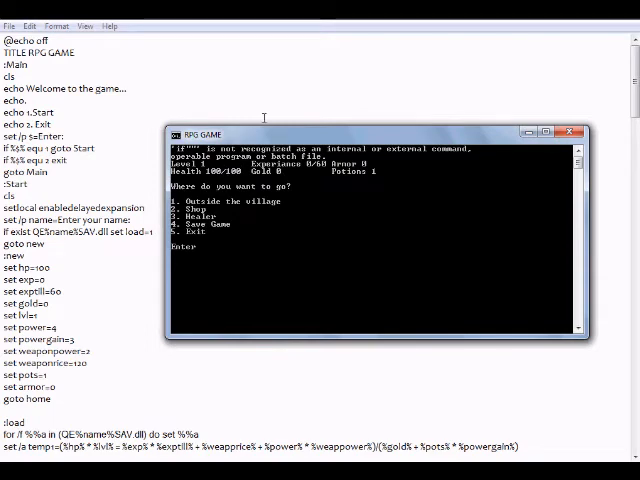
# Choose 1 to go outside the village and run away from the encounter.
pyautogui.write('1')
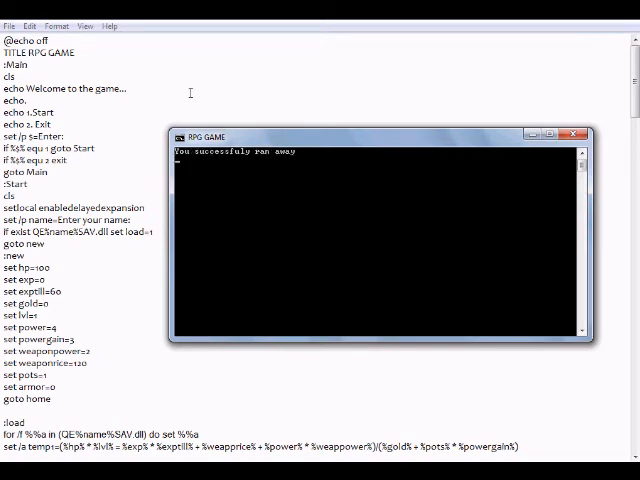
# Continue past the ran-away message, choose 2 to exit, and close the RPG GAME window.
pyautogui.press('enter')
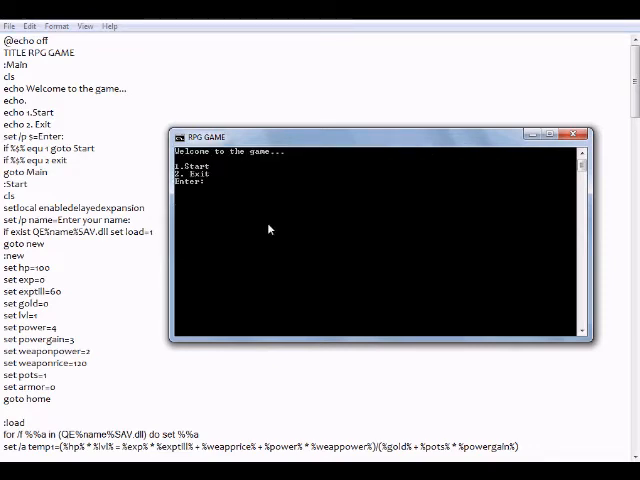
pyautogui.write('2')
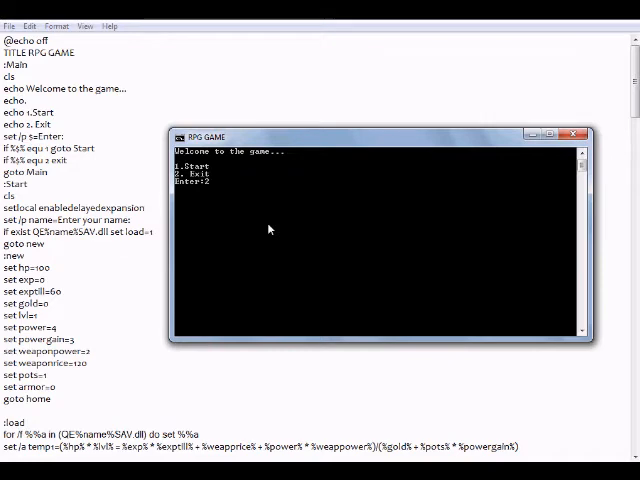
pyautogui.click(574, 136)
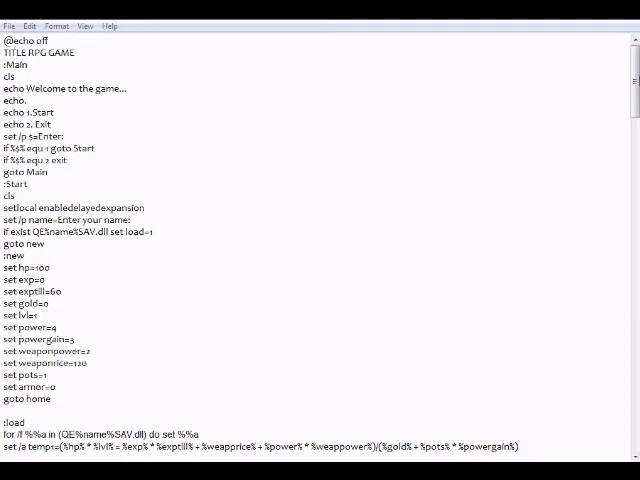
pyautogui.scroll(-3)
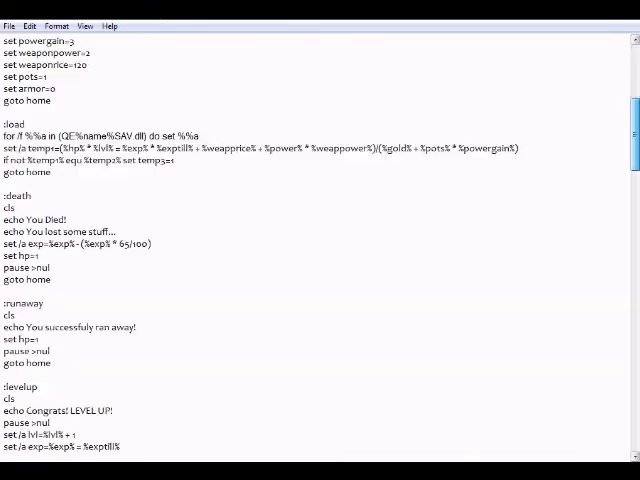
pyautogui.scroll(-3)
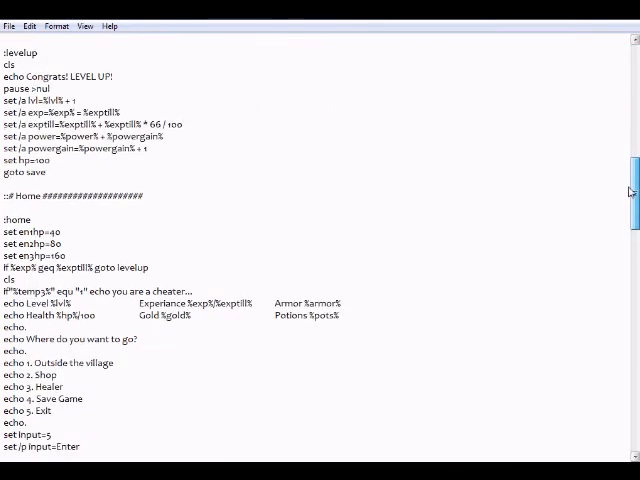
pyautogui.scroll(-3)
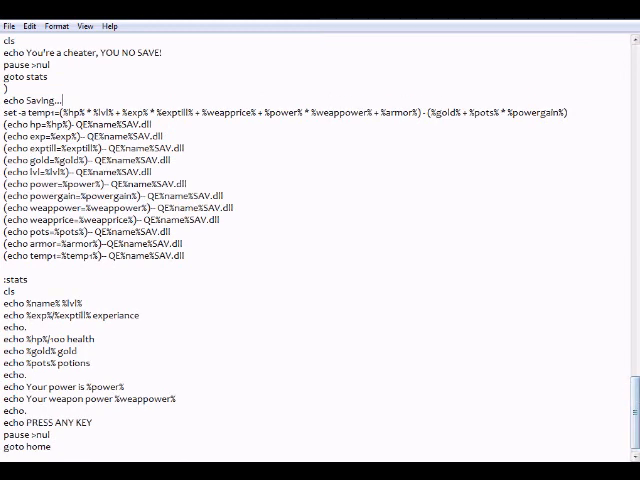
pyautogui.scroll(3)
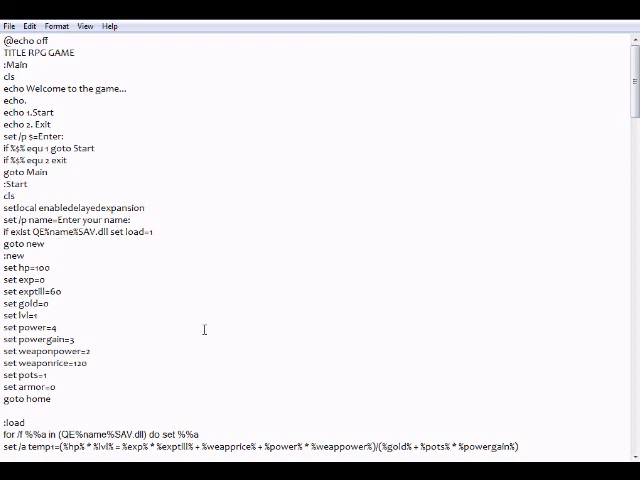
pyautogui.moveTo(232, 280)
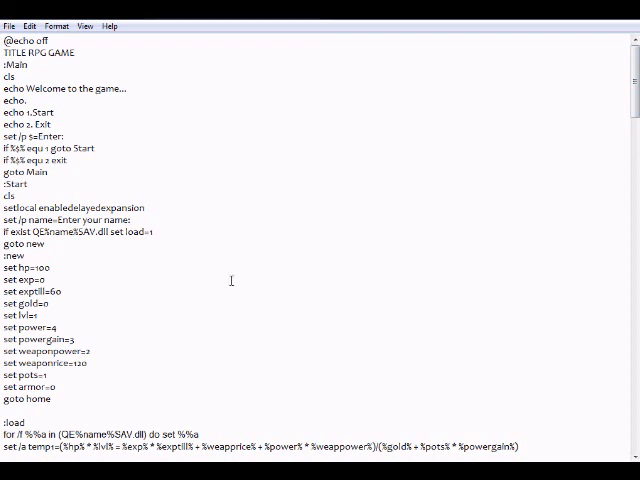